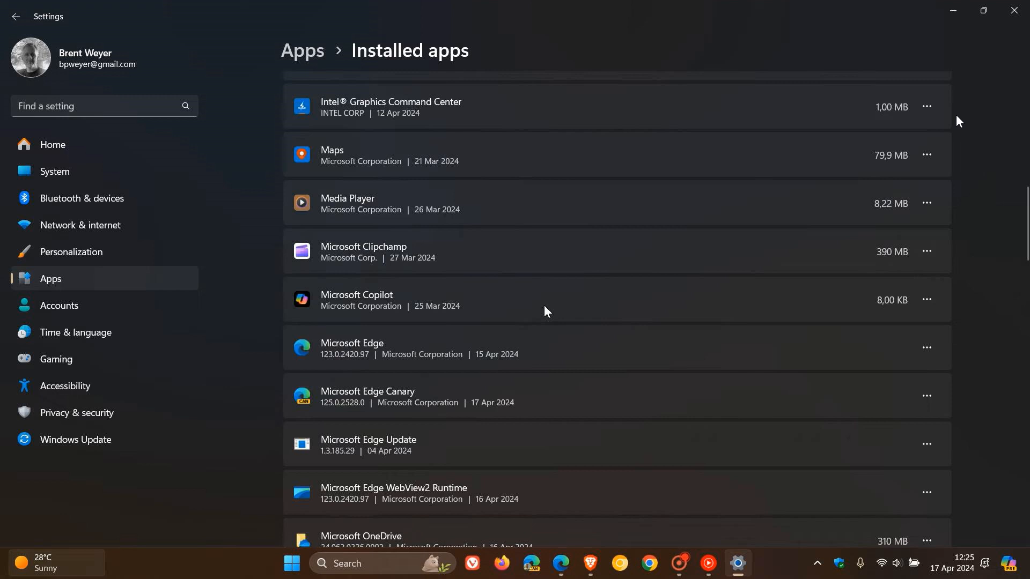
{"action": "mouse_move", "coordinate": [720, 280]}
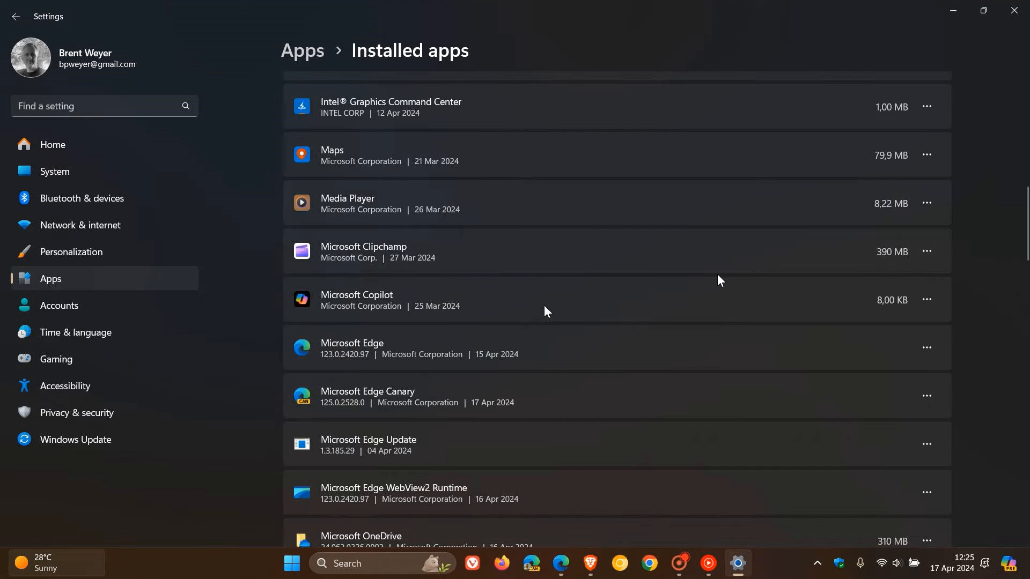
{"action": "mouse_move", "coordinate": [540, 323]}
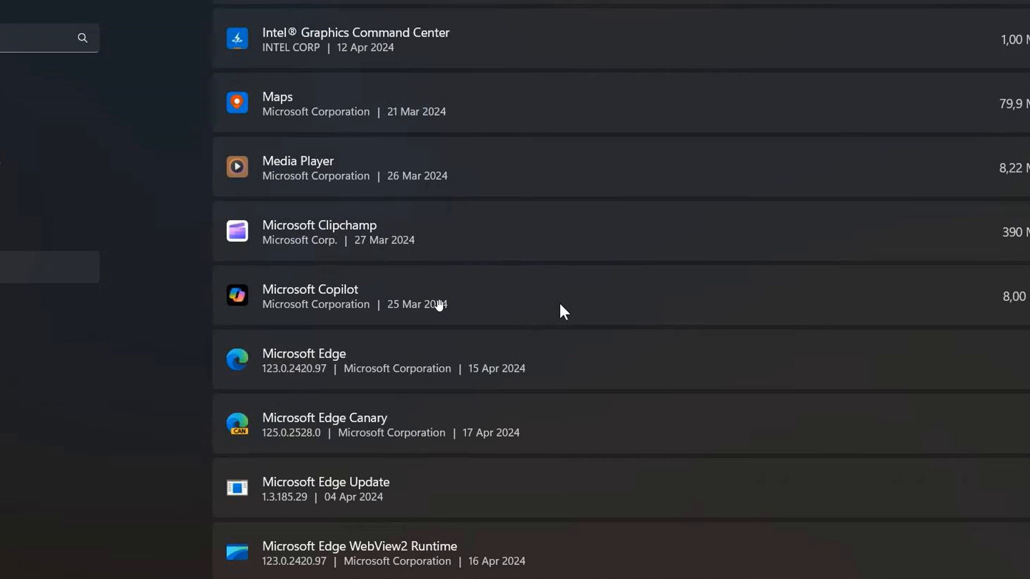
{"action": "mouse_move", "coordinate": [713, 304]}
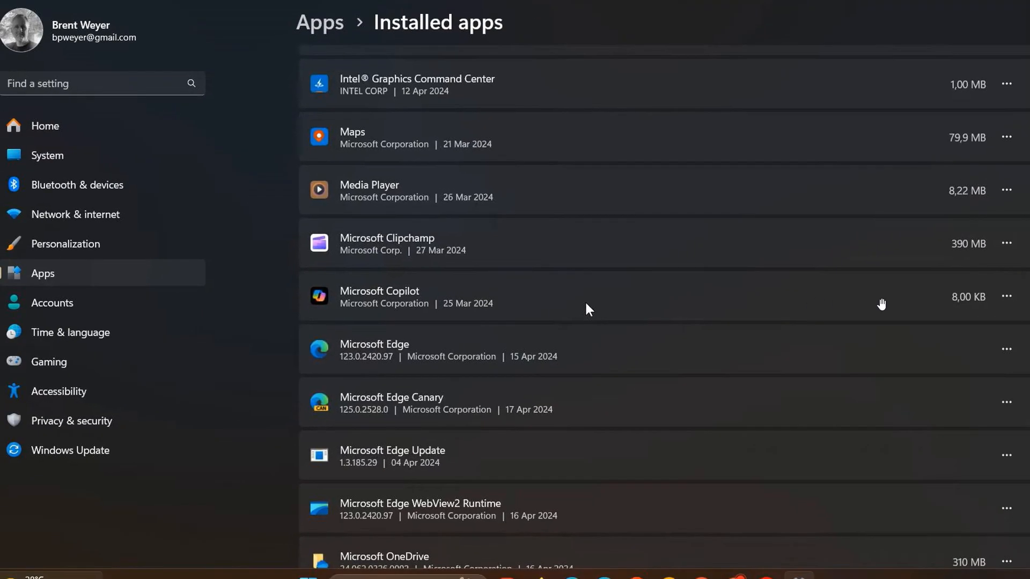
{"action": "mouse_move", "coordinate": [750, 310]}
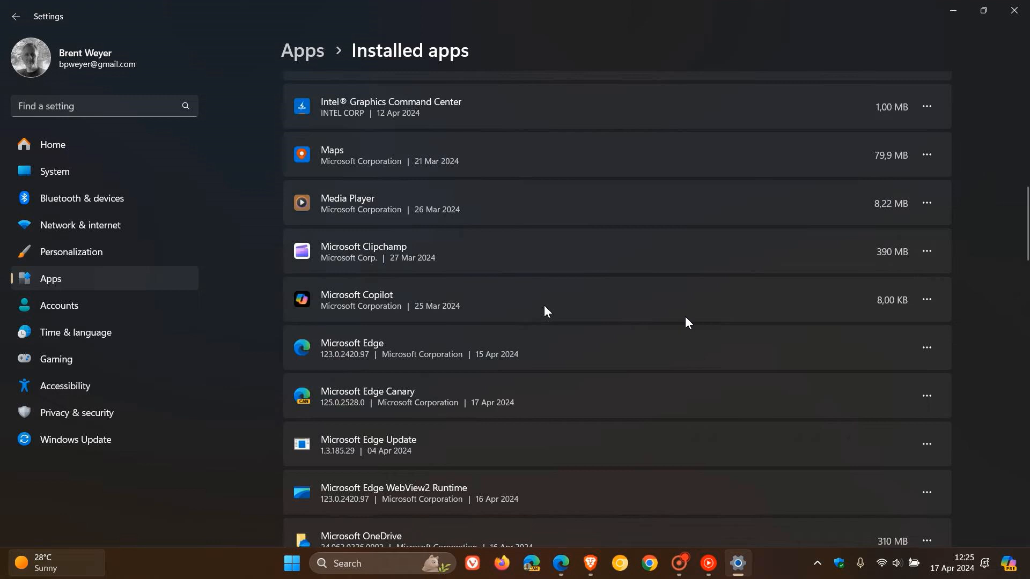
{"action": "mouse_move", "coordinate": [599, 295]}
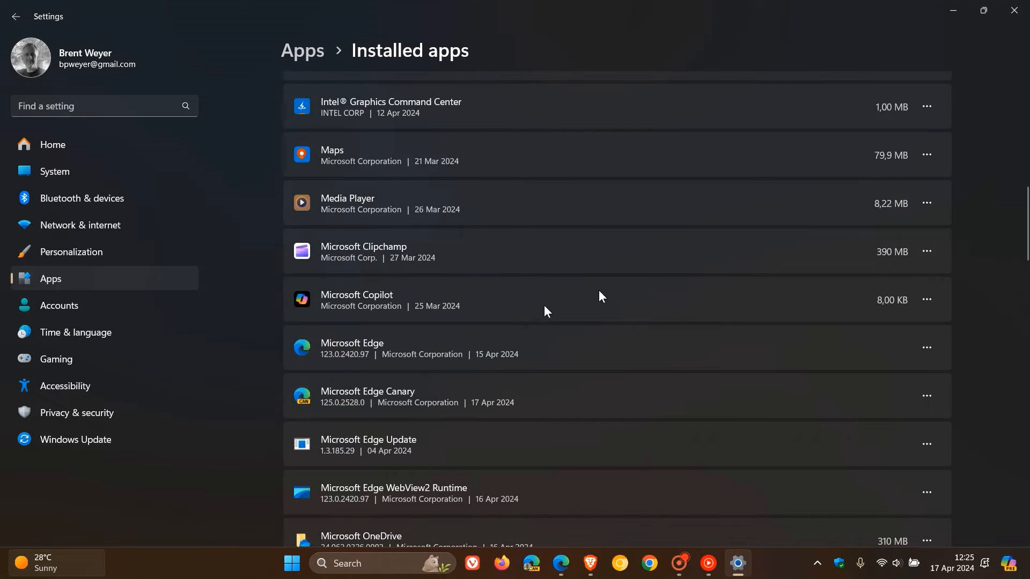
{"action": "mouse_move", "coordinate": [647, 293]}
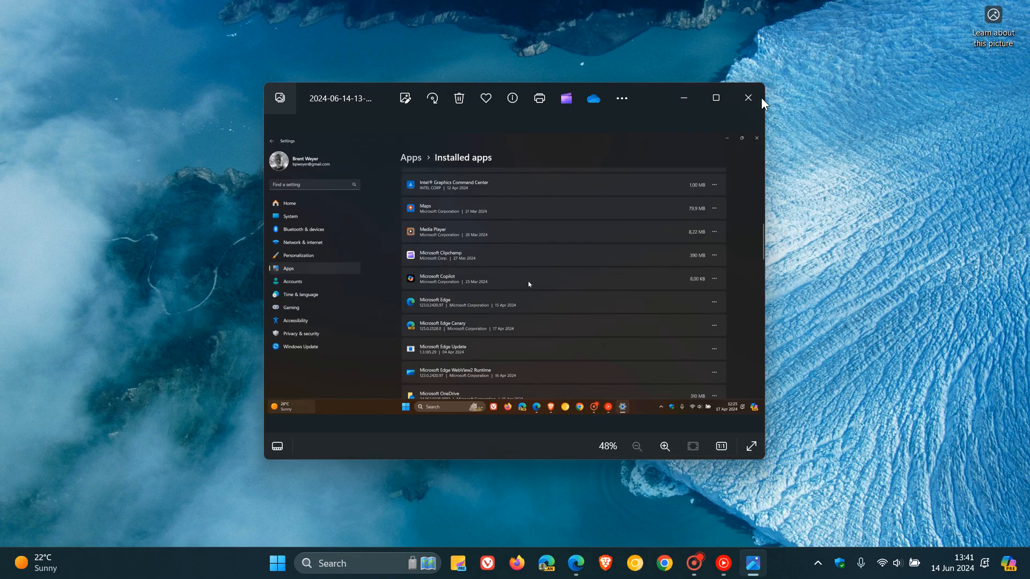
{"action": "mouse_move", "coordinate": [682, 97]}
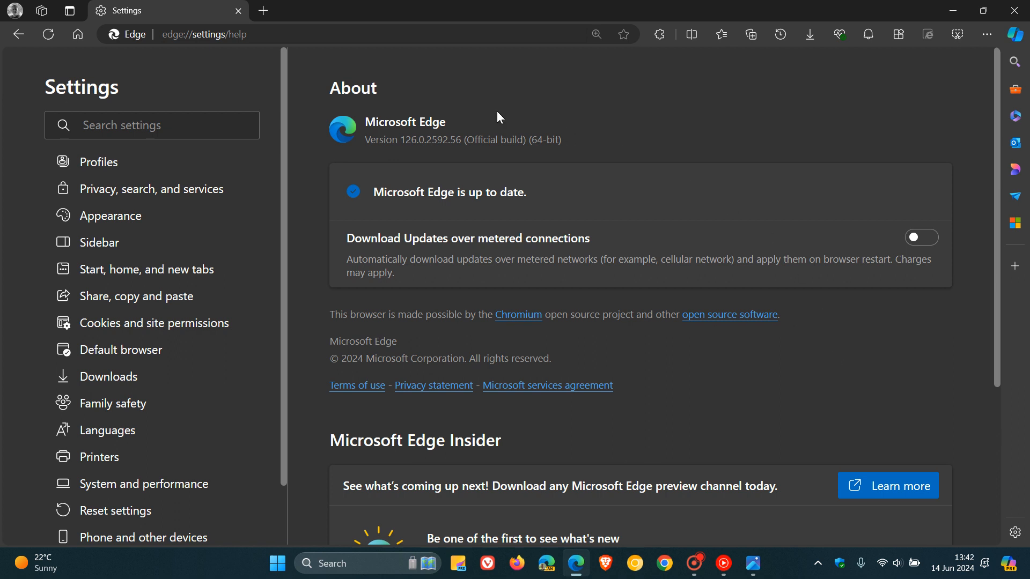
{"action": "mouse_move", "coordinate": [368, 162]}
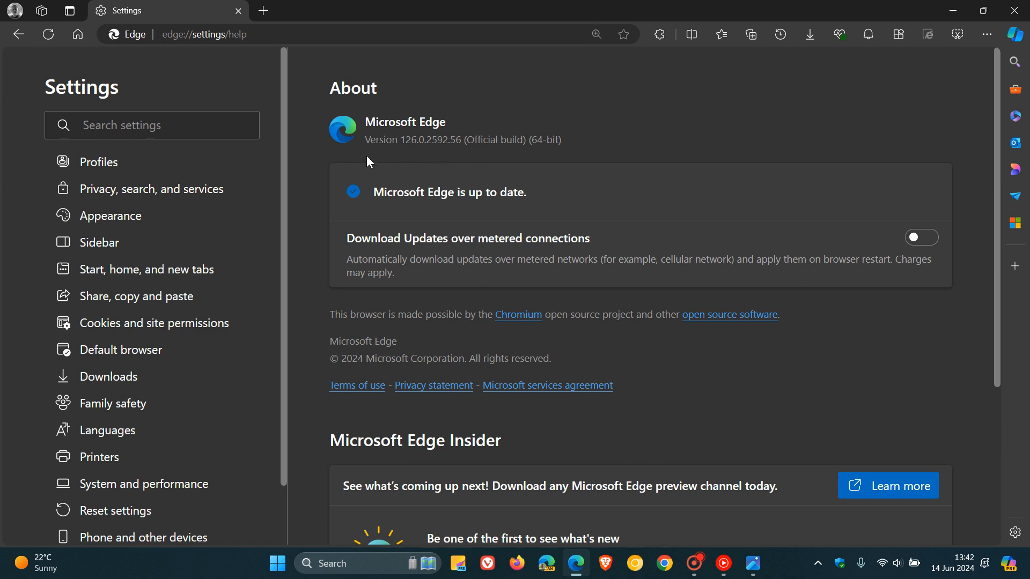
{"action": "mouse_move", "coordinate": [466, 156]}
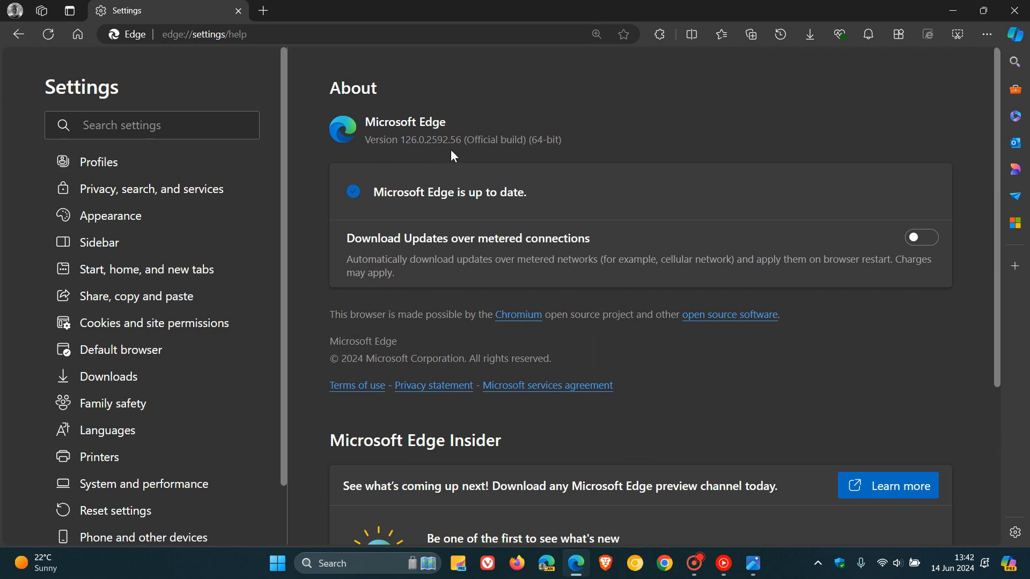
{"action": "mouse_move", "coordinate": [715, 131]}
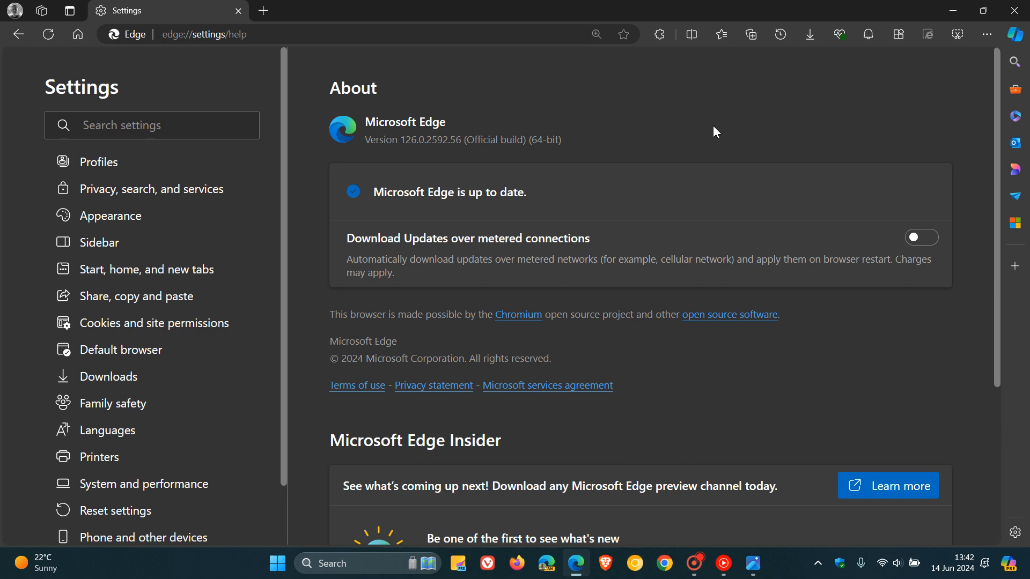
{"action": "mouse_move", "coordinate": [947, 24]}
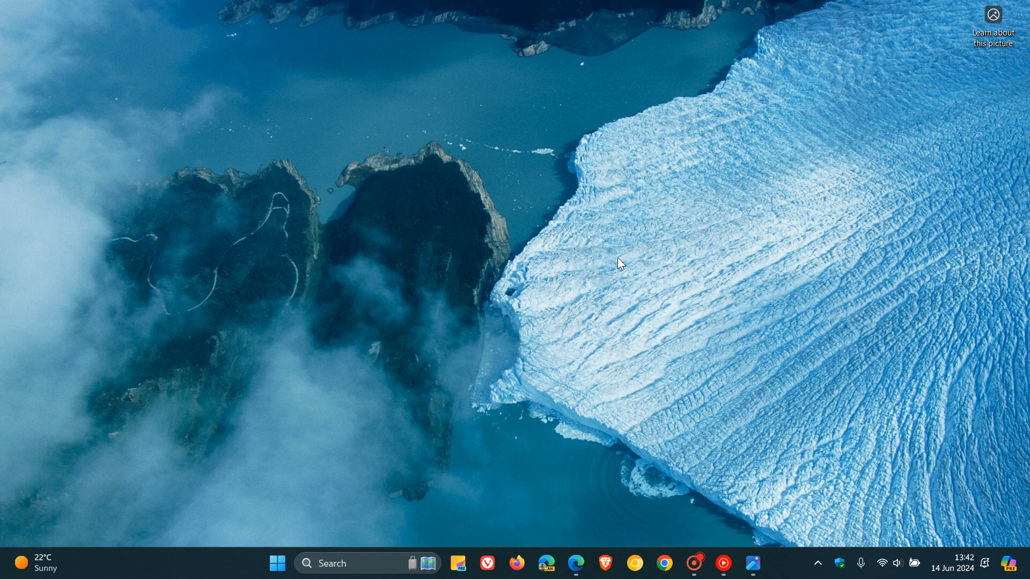
Step: Reopen Windows Settings from the Start menu to reach Installed apps
{"action": "left_click", "coordinate": [276, 564]}
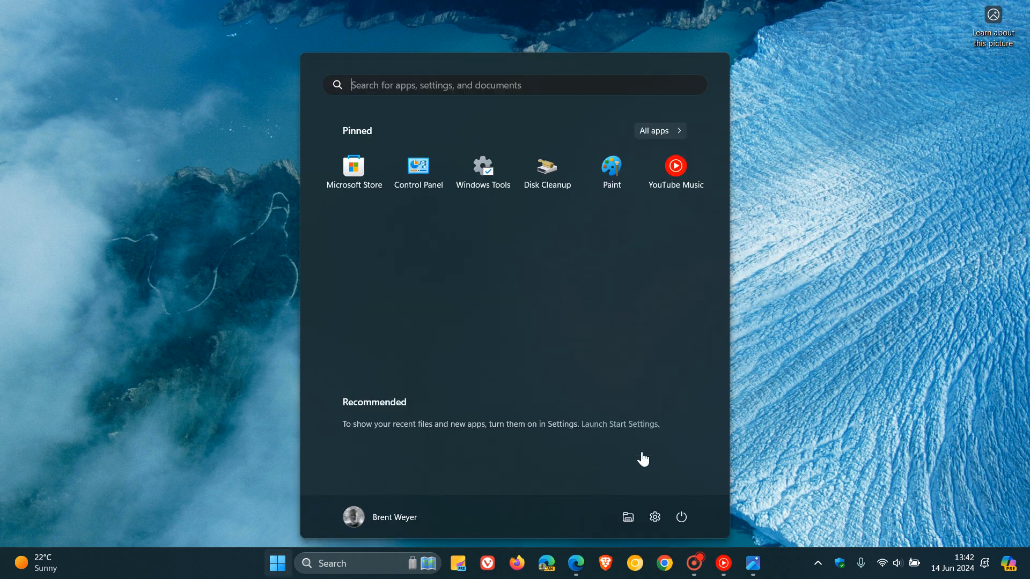
{"action": "left_click", "coordinate": [654, 517]}
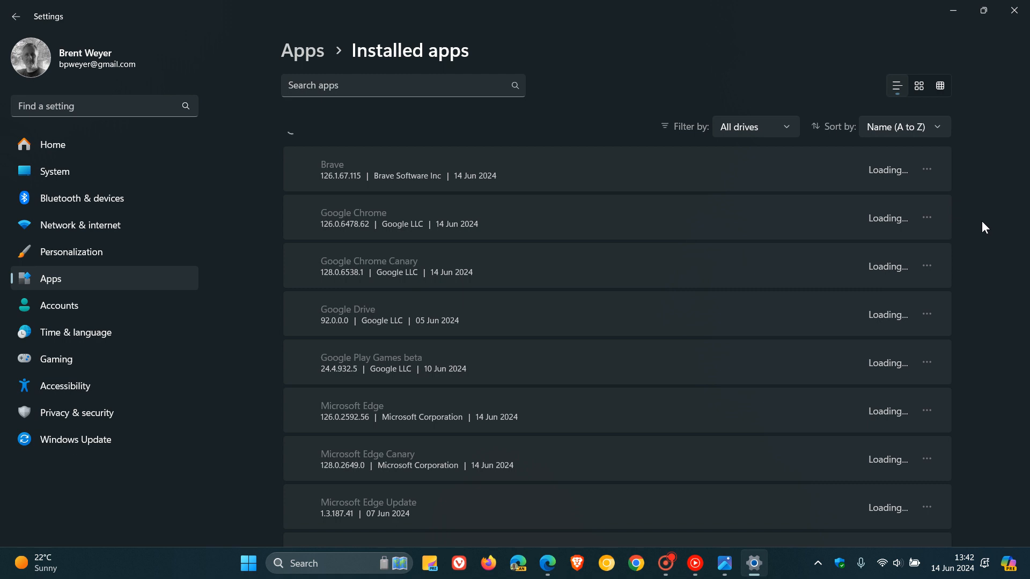
Step: Scroll past Microsoft Clipchamp to confirm Copilot is gone and Edge shows 126.0.2592.56
{"action": "scroll", "scroll_direction": "down", "scroll_amount": 3}
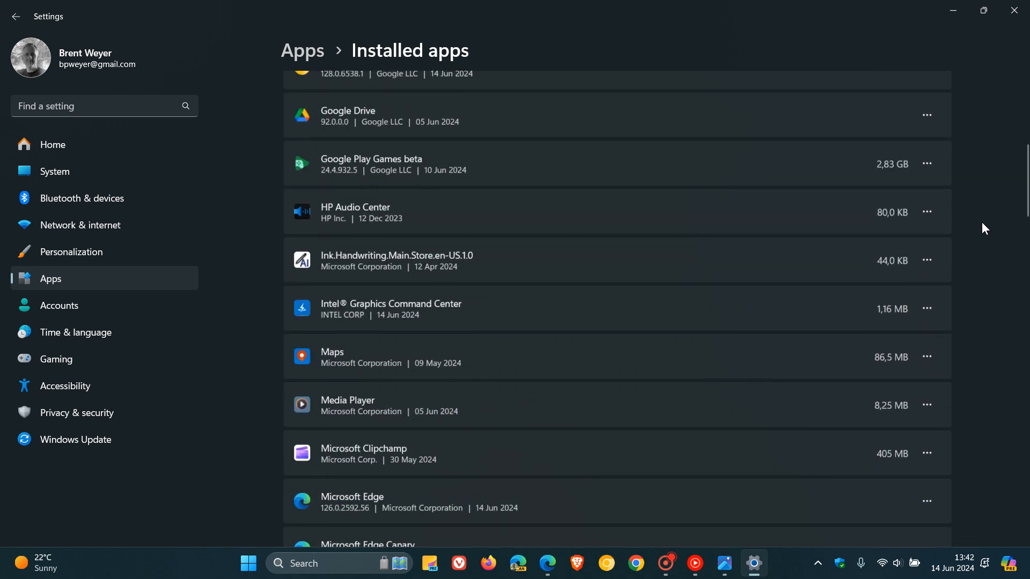
{"action": "scroll", "scroll_direction": "down", "scroll_amount": 3}
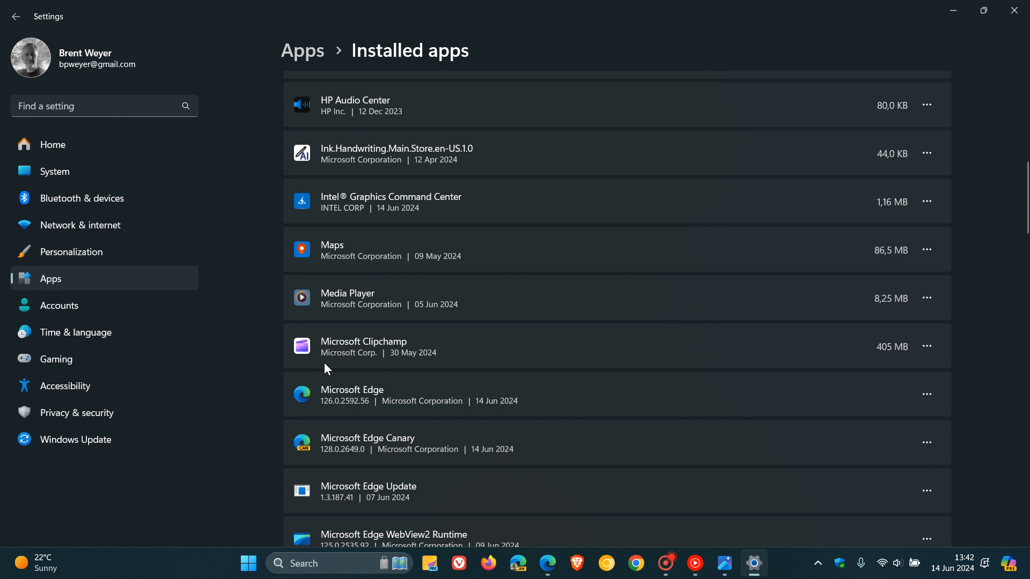
{"action": "mouse_move", "coordinate": [395, 407]}
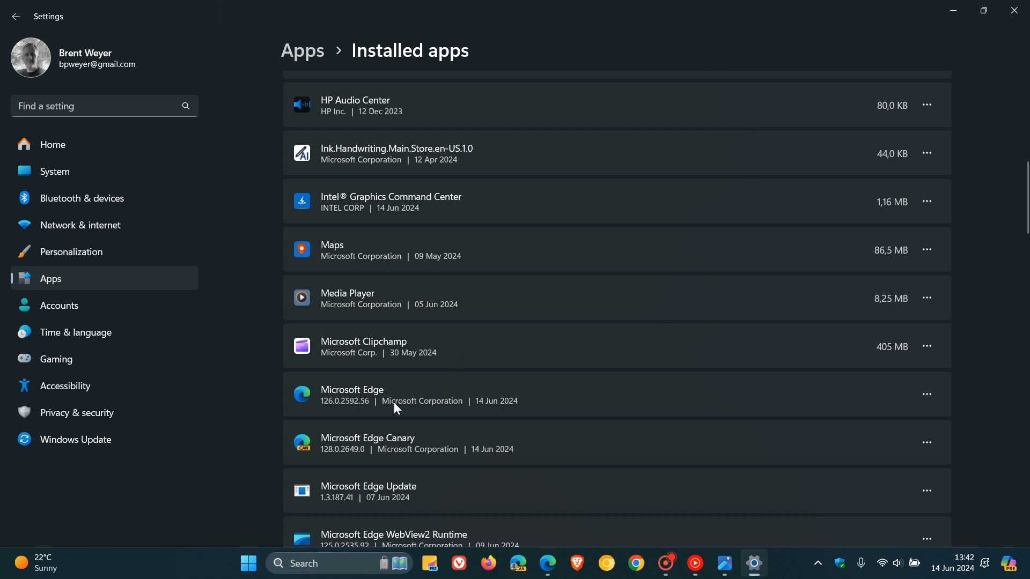
{"action": "mouse_move", "coordinate": [401, 375]}
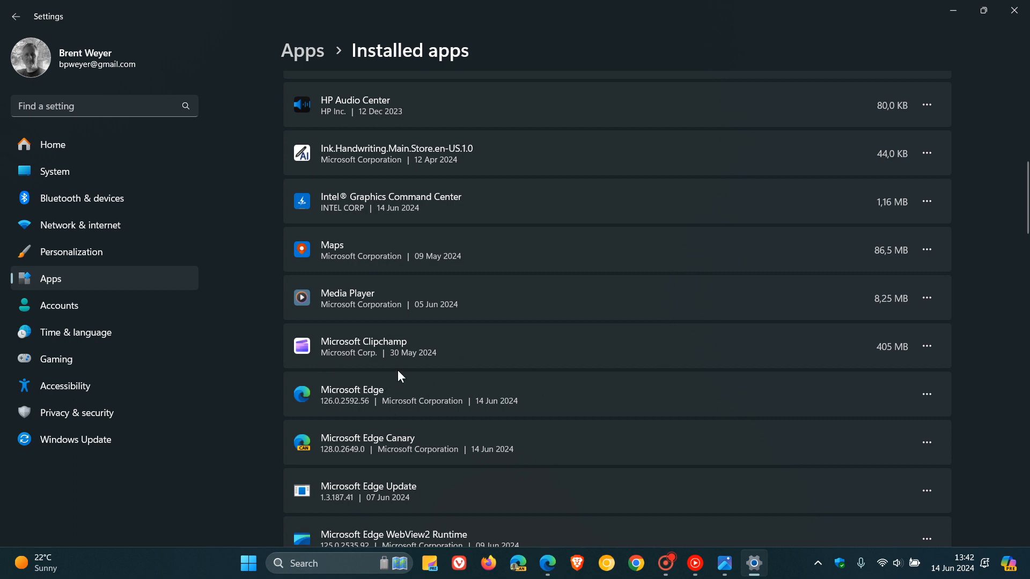
{"action": "mouse_move", "coordinate": [565, 371]}
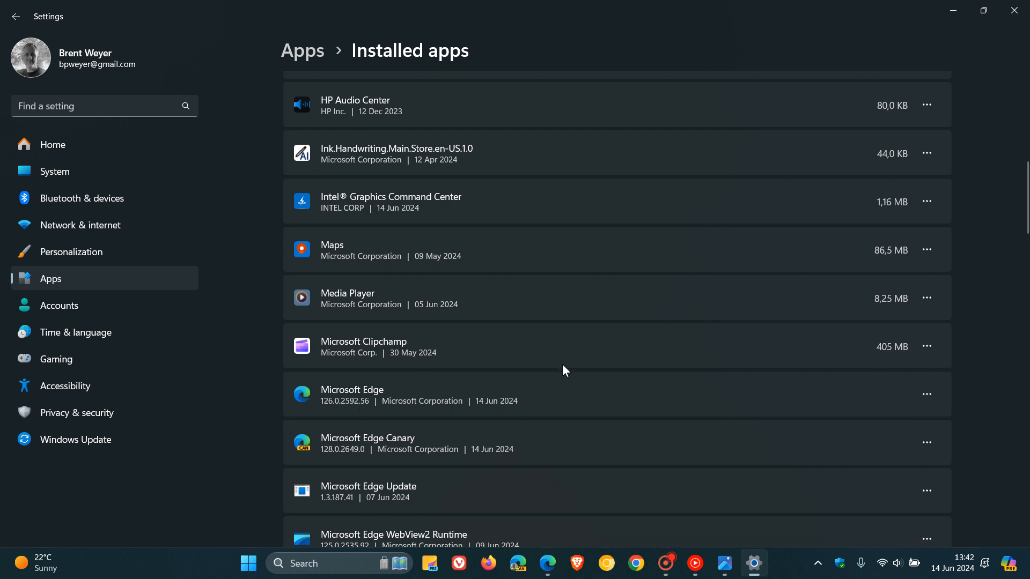
{"action": "mouse_move", "coordinate": [571, 389]}
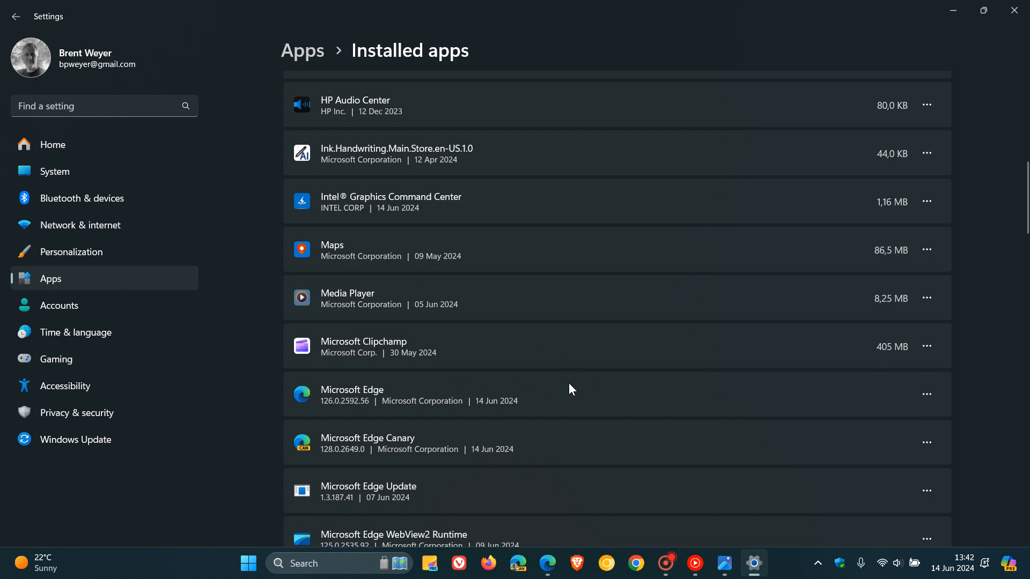
{"action": "mouse_move", "coordinate": [575, 378]}
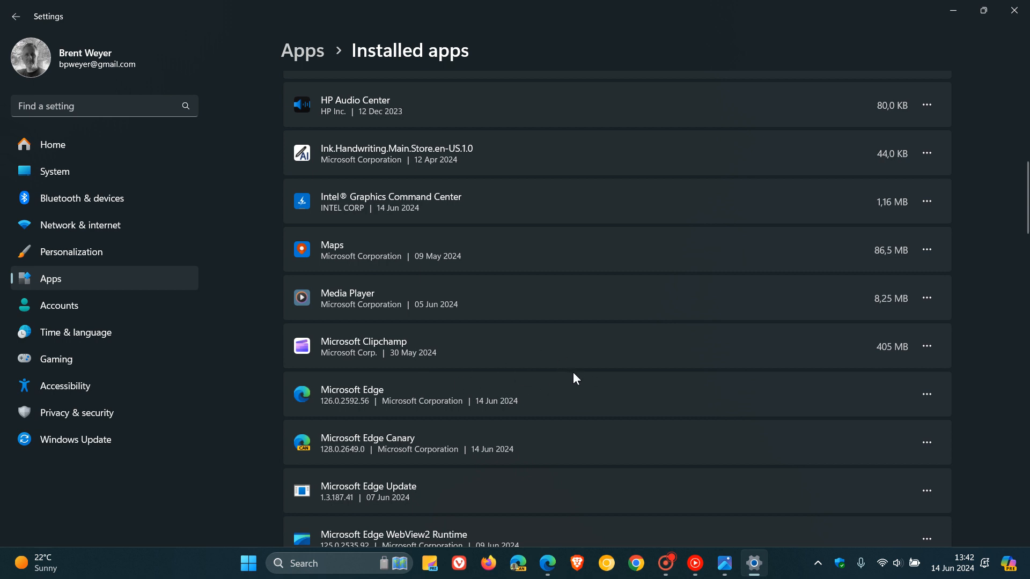
{"action": "mouse_move", "coordinate": [1005, 222]}
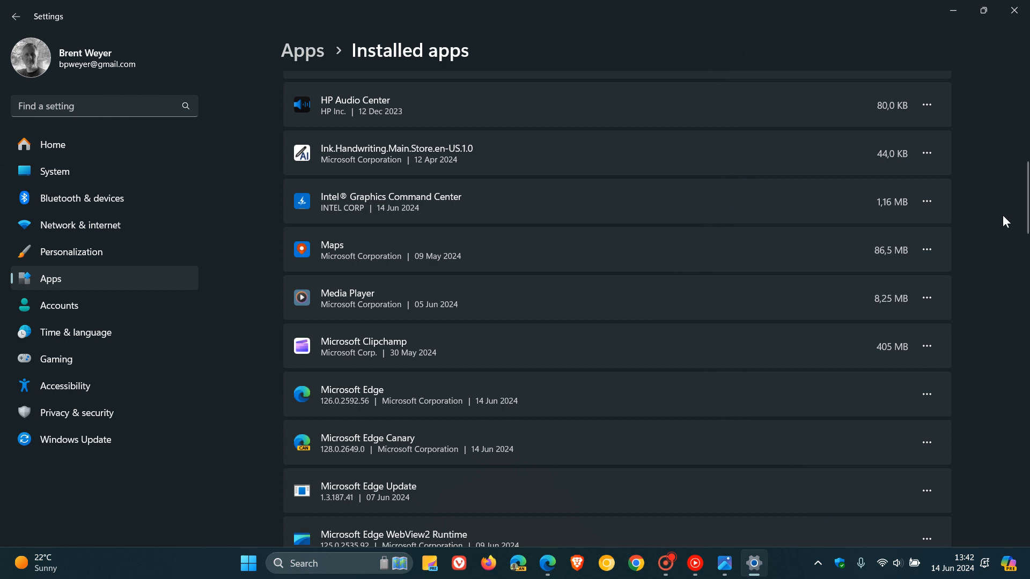
{"action": "mouse_move", "coordinate": [983, 11]}
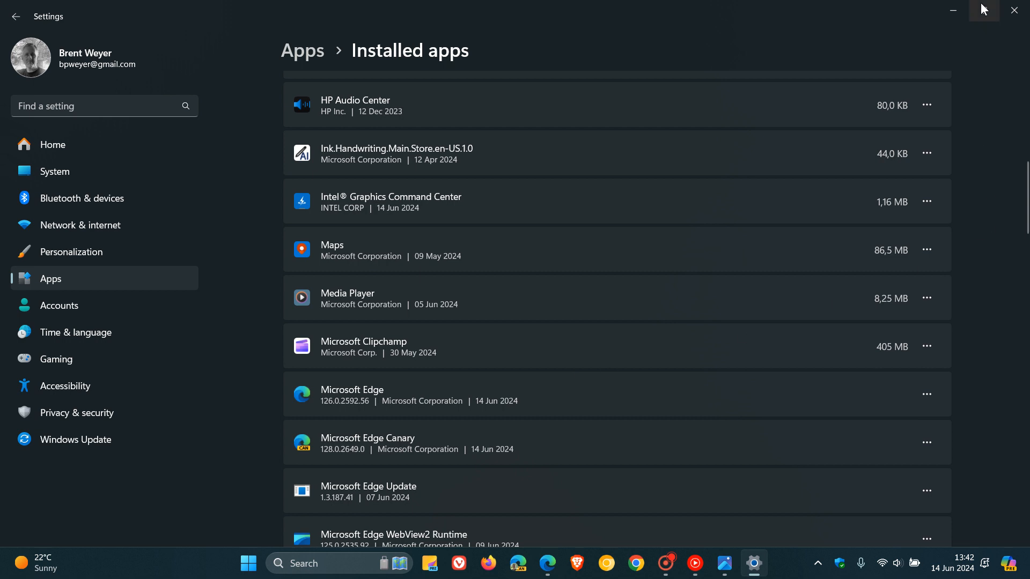